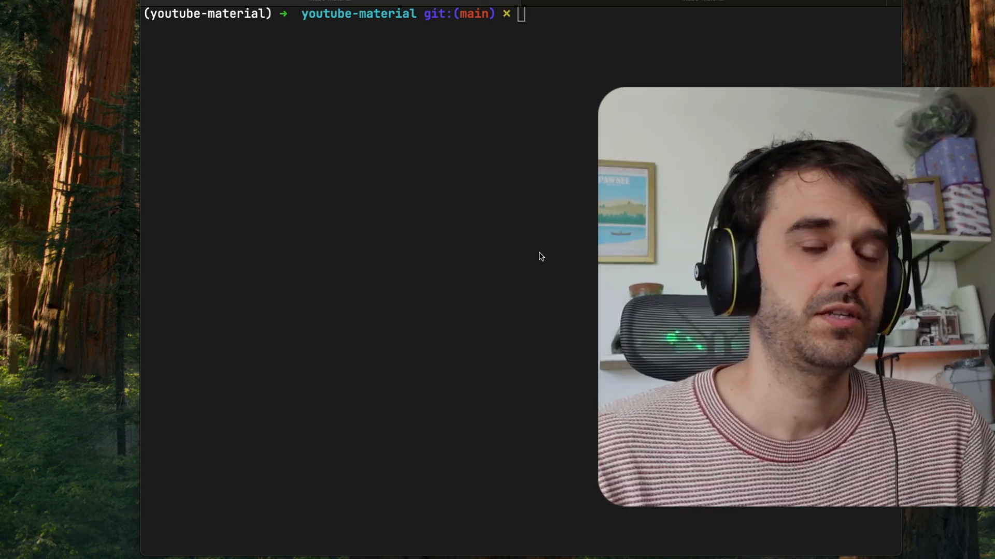
pyautogui.moveTo(554, 113)
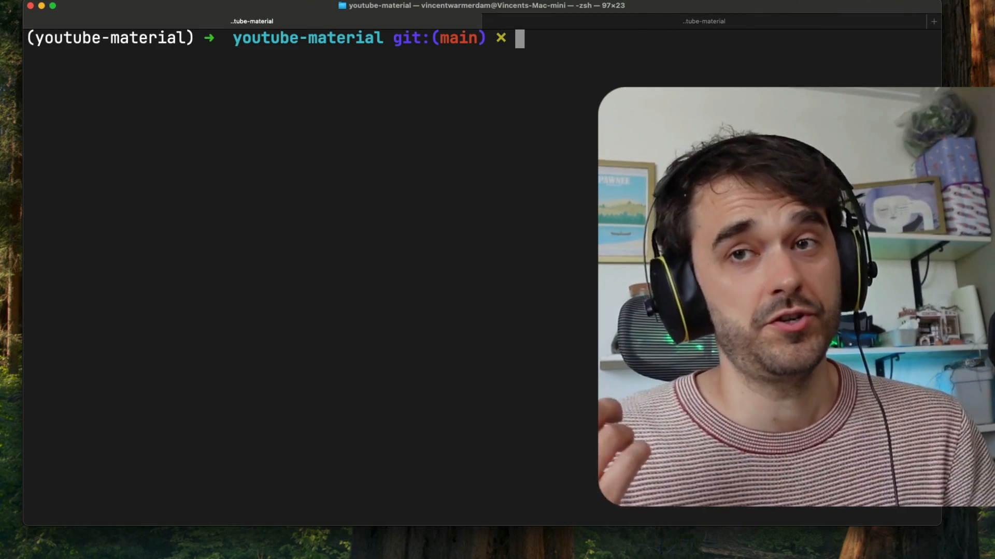
# Launch 'marimo edit demo-proj/demodemo.py --watch' to open the notebook in the browser.
pyautogui.write('marimo')
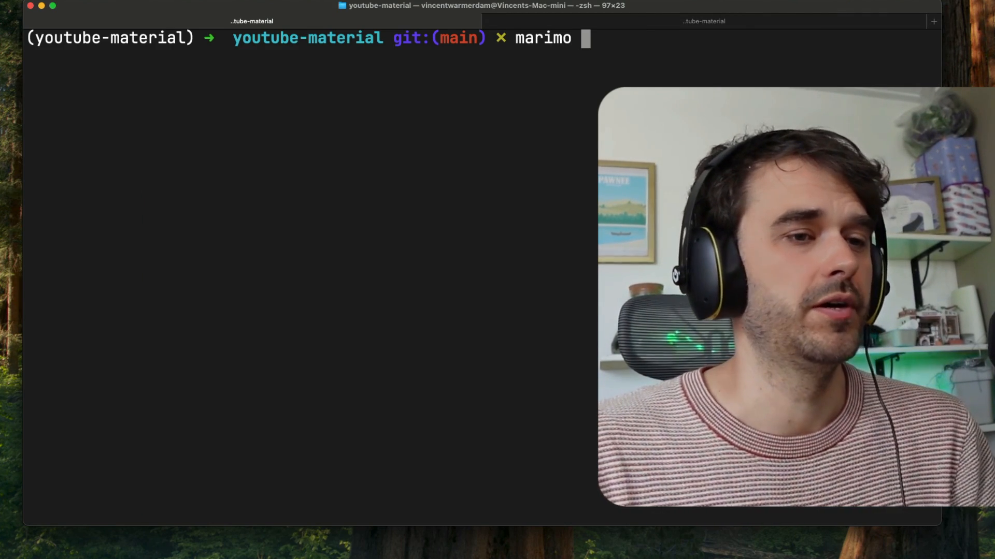
pyautogui.write('edit demo-proj/')
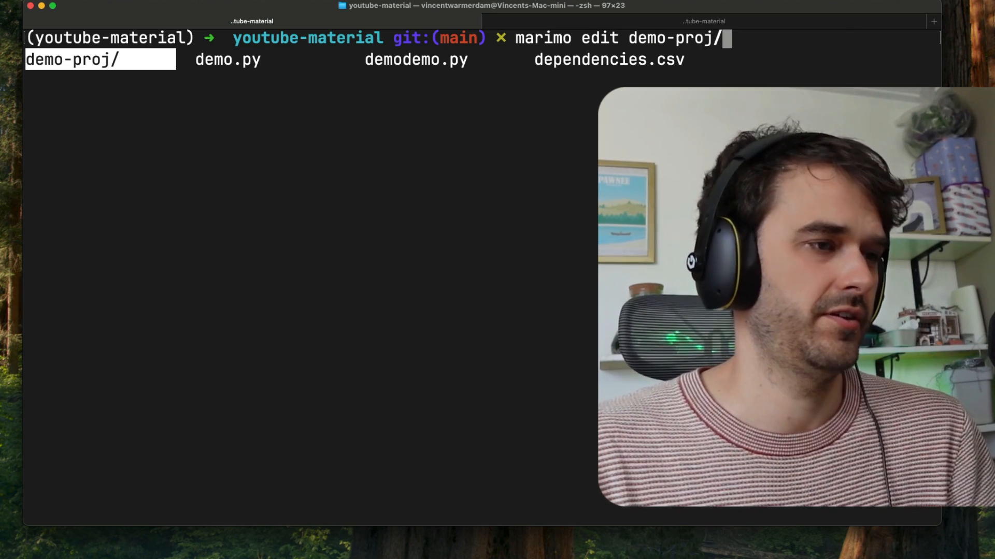
pyautogui.press('tab')
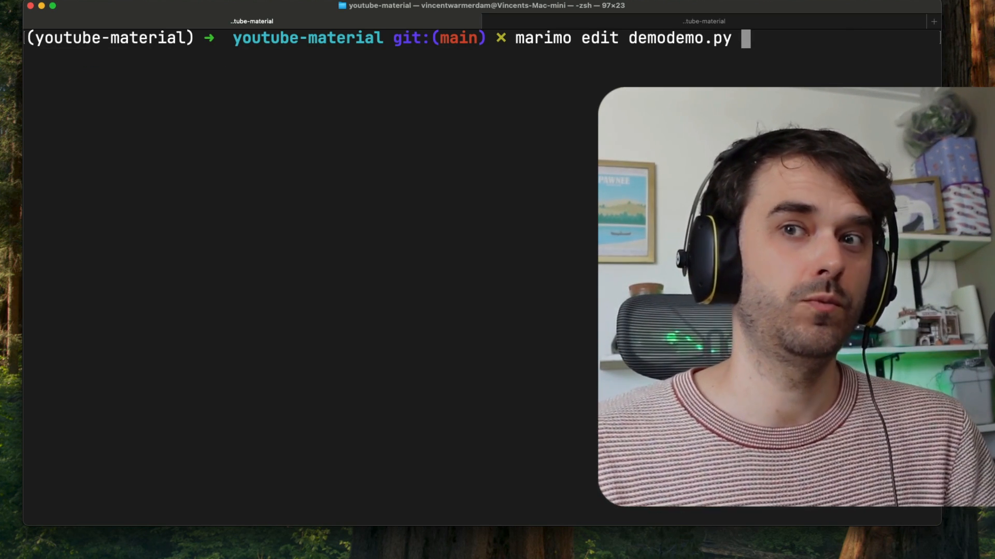
pyautogui.write('--wat')
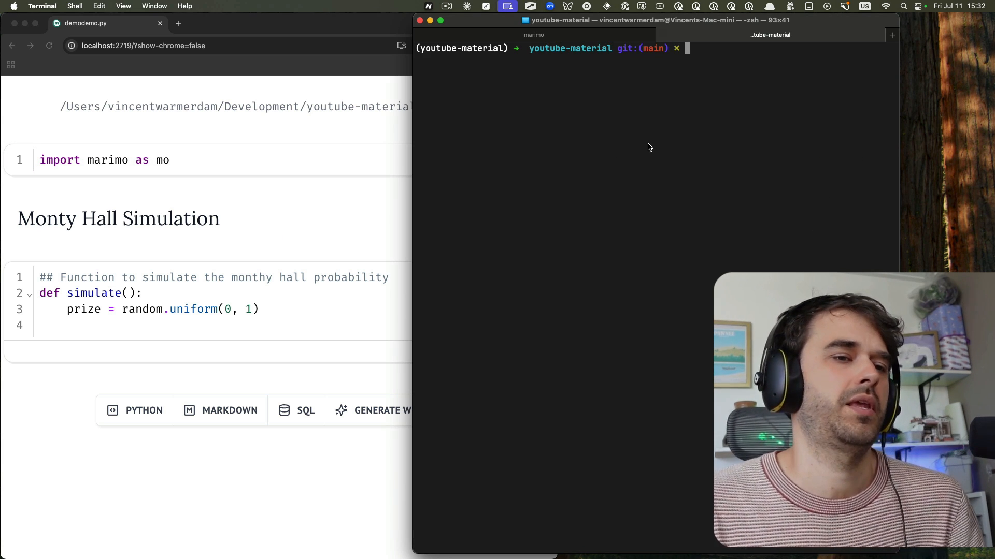
pyautogui.write('claude')
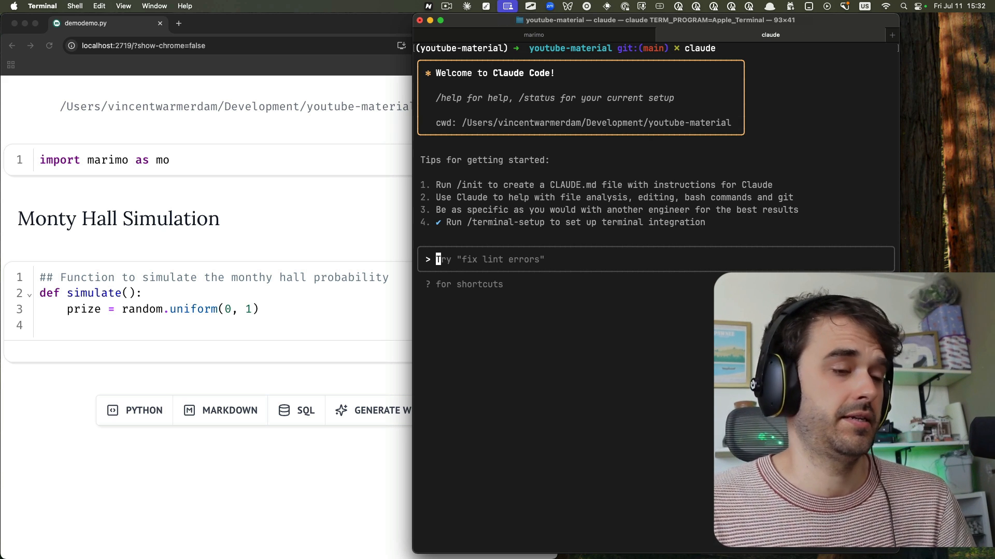
pyautogui.write('can you see the')
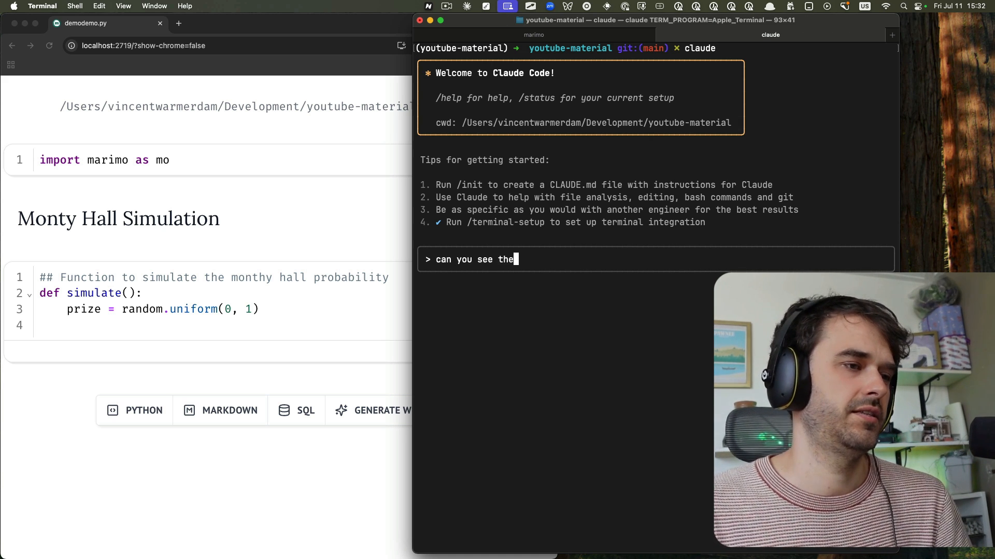
pyautogui.write('@demodem')
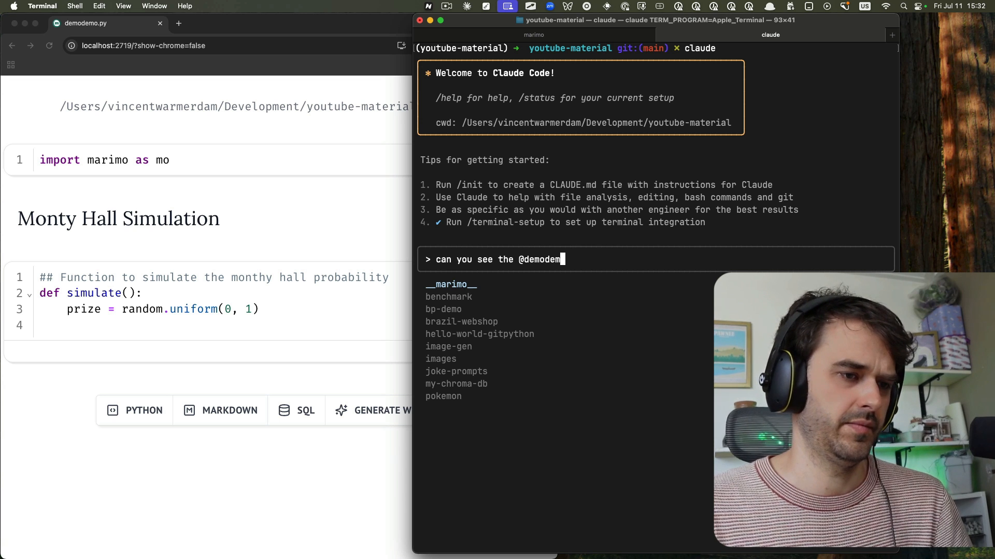
pyautogui.write('.py fi')
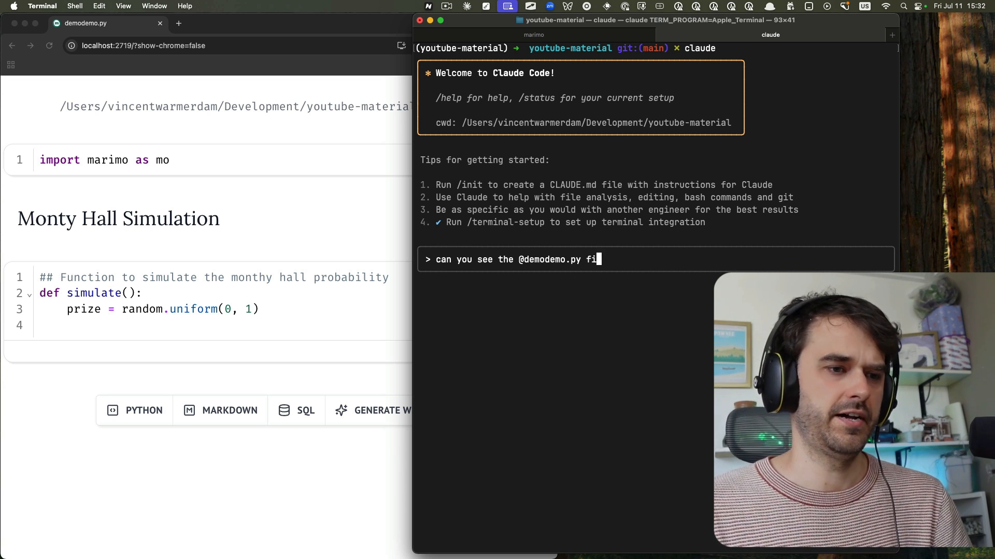
pyautogui.write('le?')
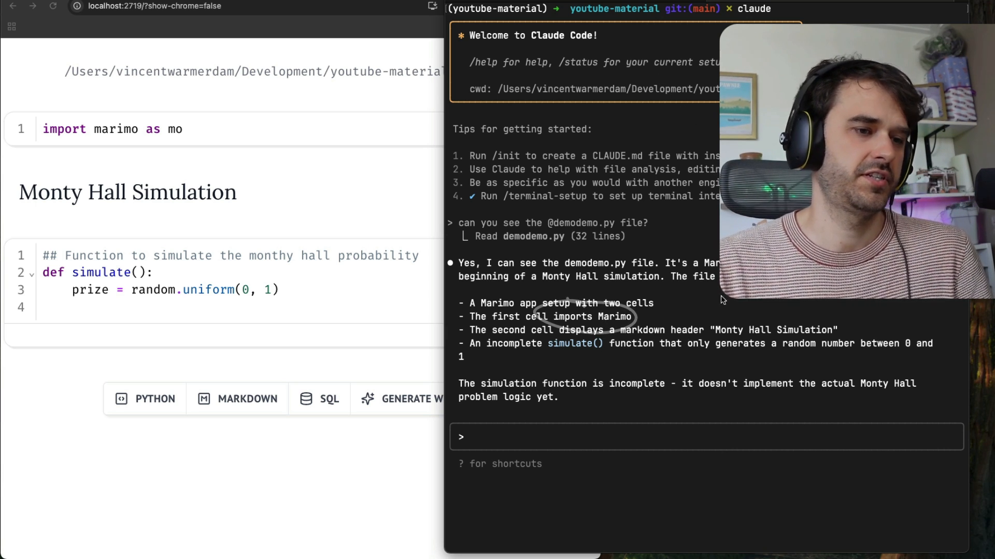
pyautogui.moveTo(577, 325)
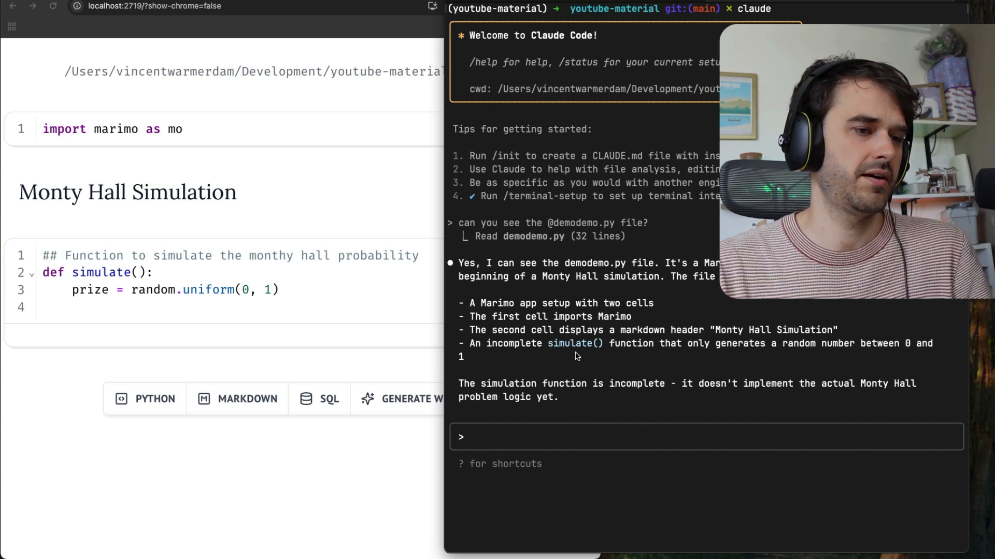
pyautogui.moveTo(632, 367)
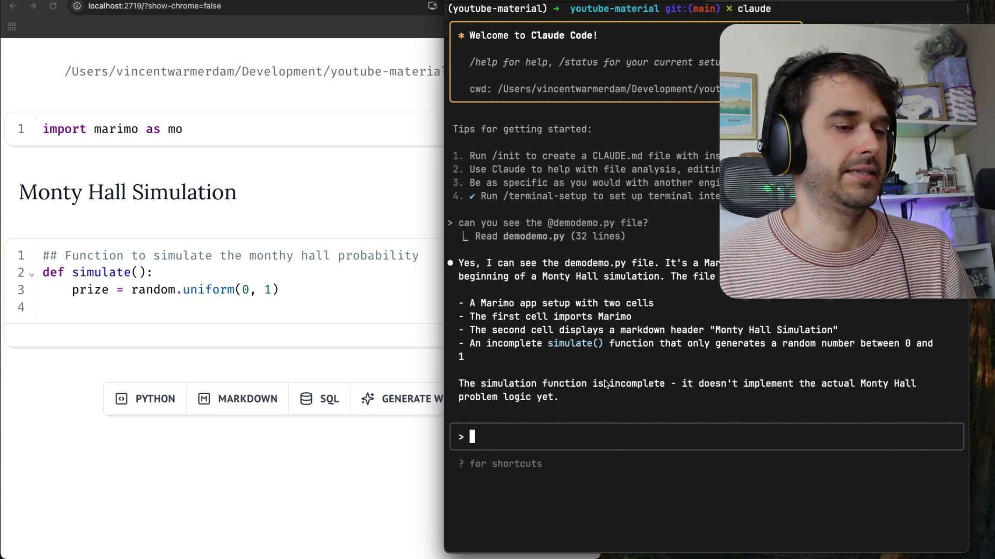
# Ask Claude to implement the simulate function, inviting it to ask questions.
pyautogui.write('could you implement the simulate function here?')
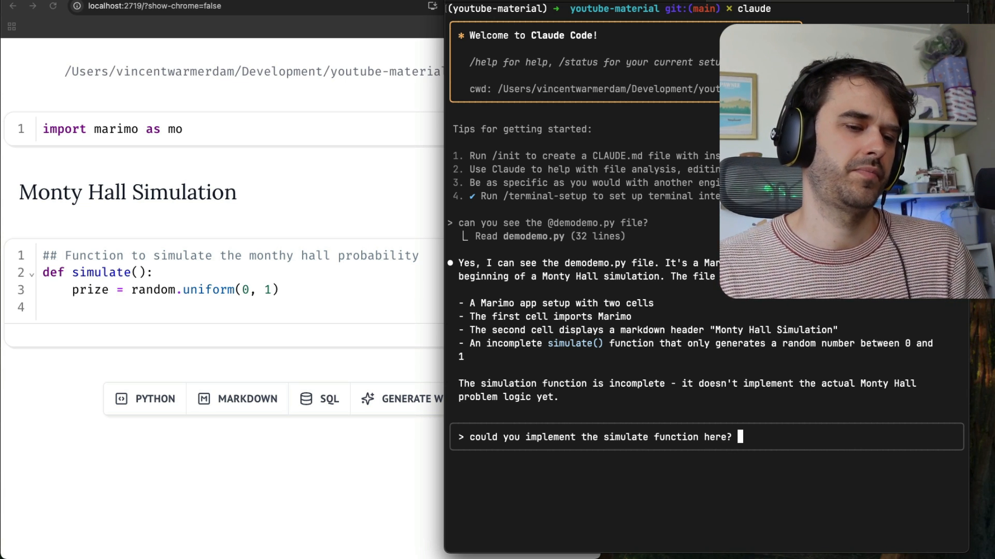
pyautogui.write('feel')
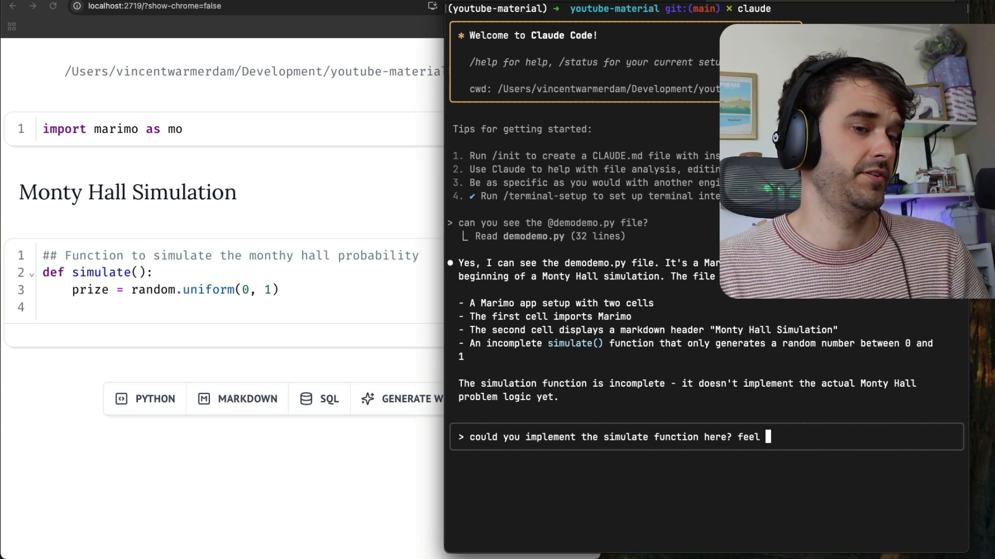
pyautogui.write('free to ask me quesx')
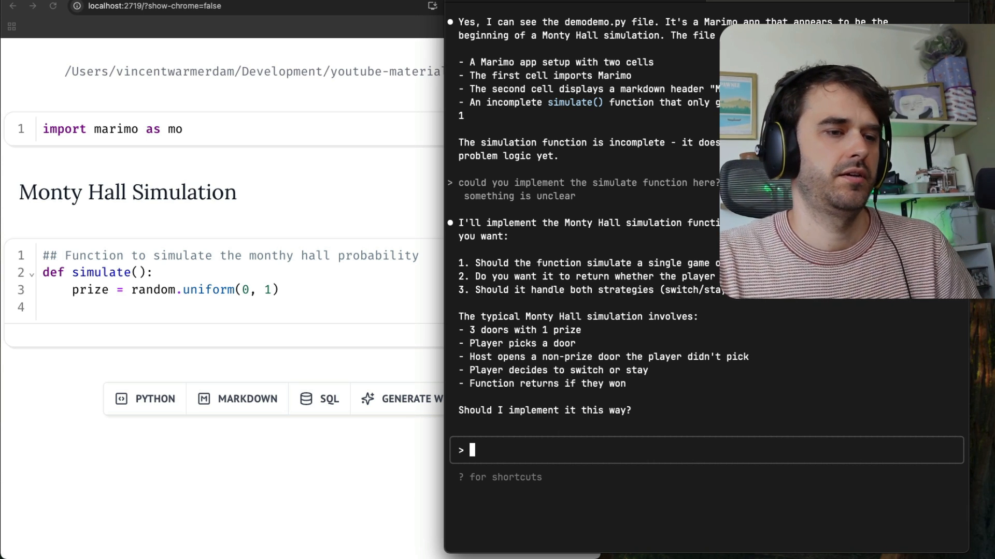
# Reply that simulate should run multiple games to compare long-term behaviour.
pyautogui.write('multigame games, i want to log long term behavior and i')
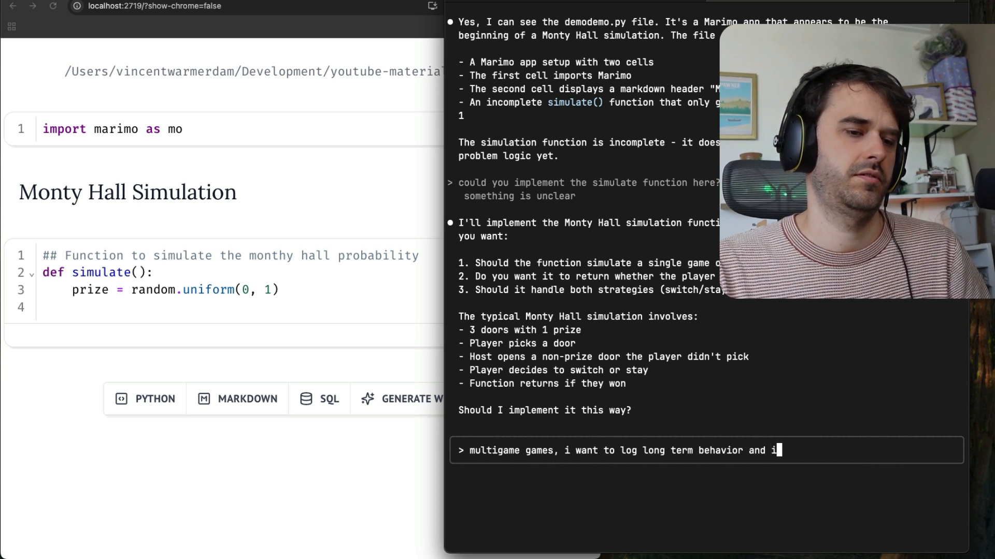
pyautogui.write('want to compare')
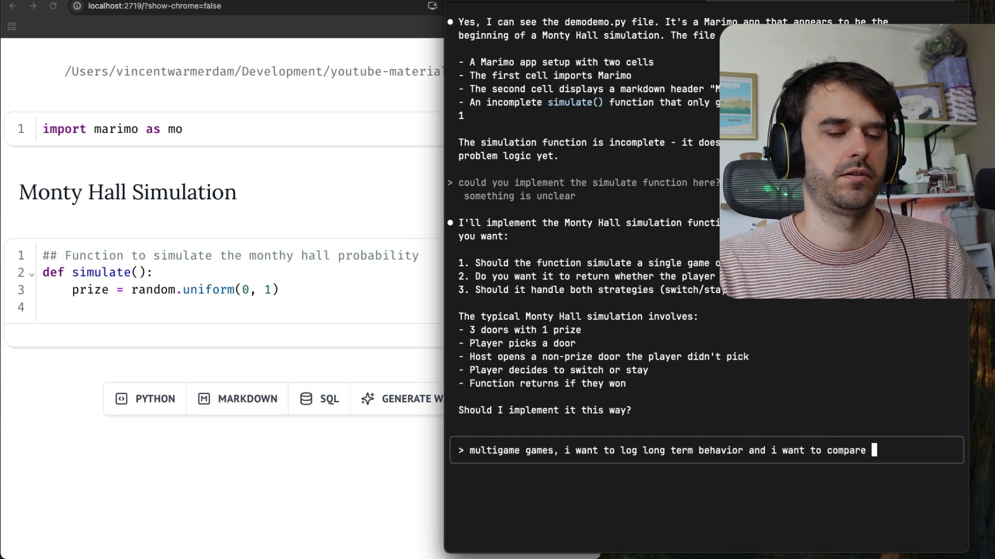
pyautogui.press('enter')
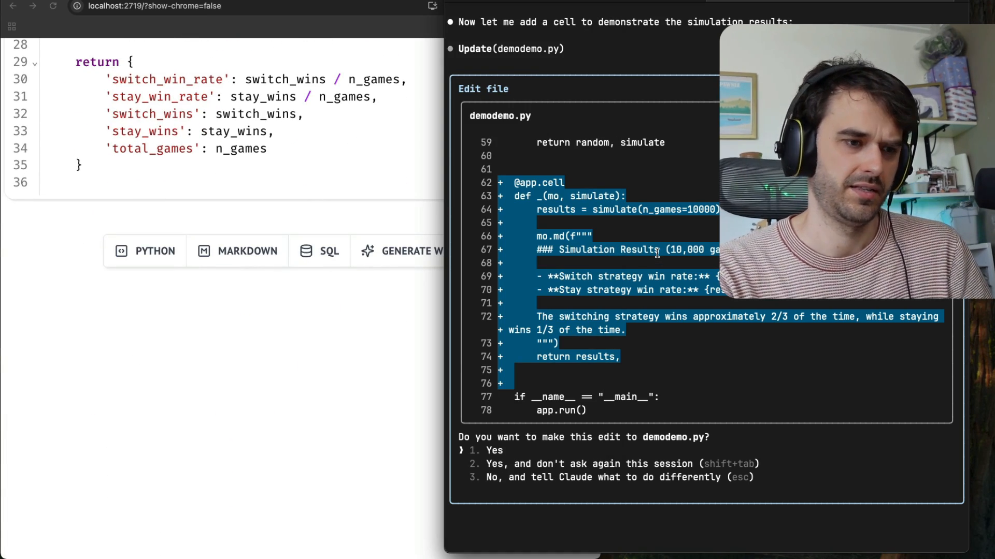
# Approve adding the 10,000-game simulation results cell to demodemo.py.
pyautogui.click(494, 450)
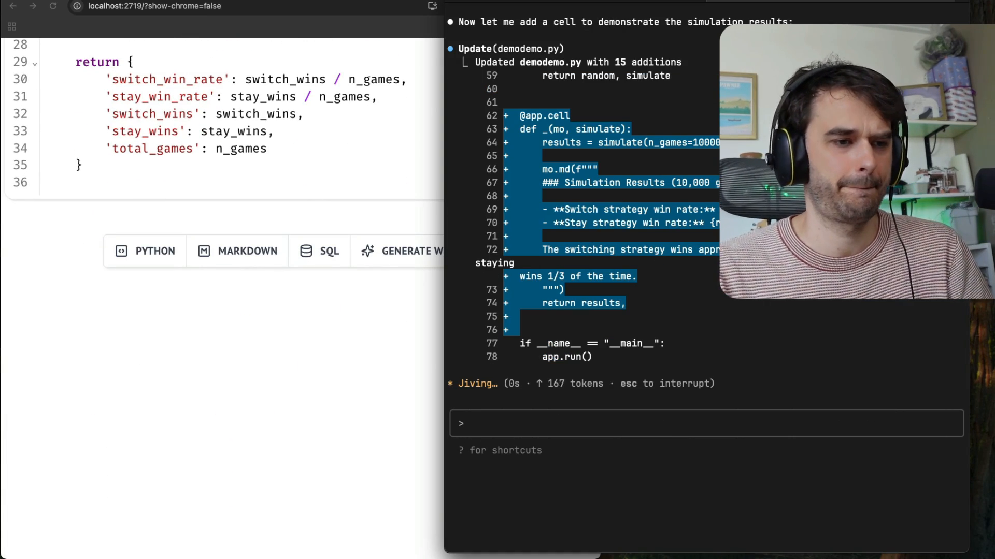